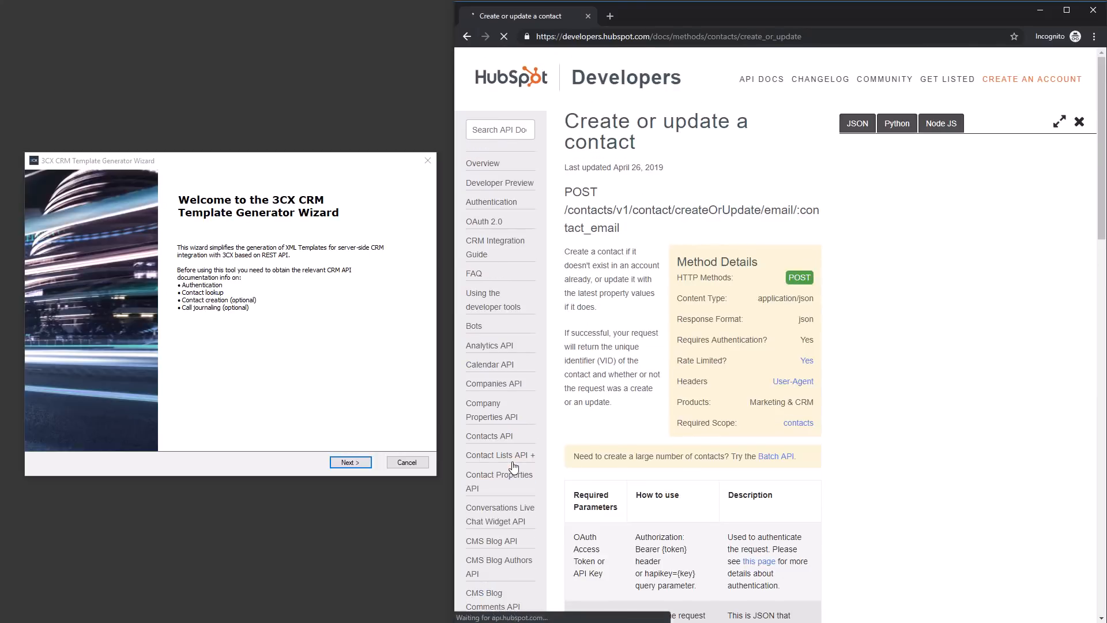
Step: Leave the wizard's welcome page for the General Information page
scroll(down, 3)
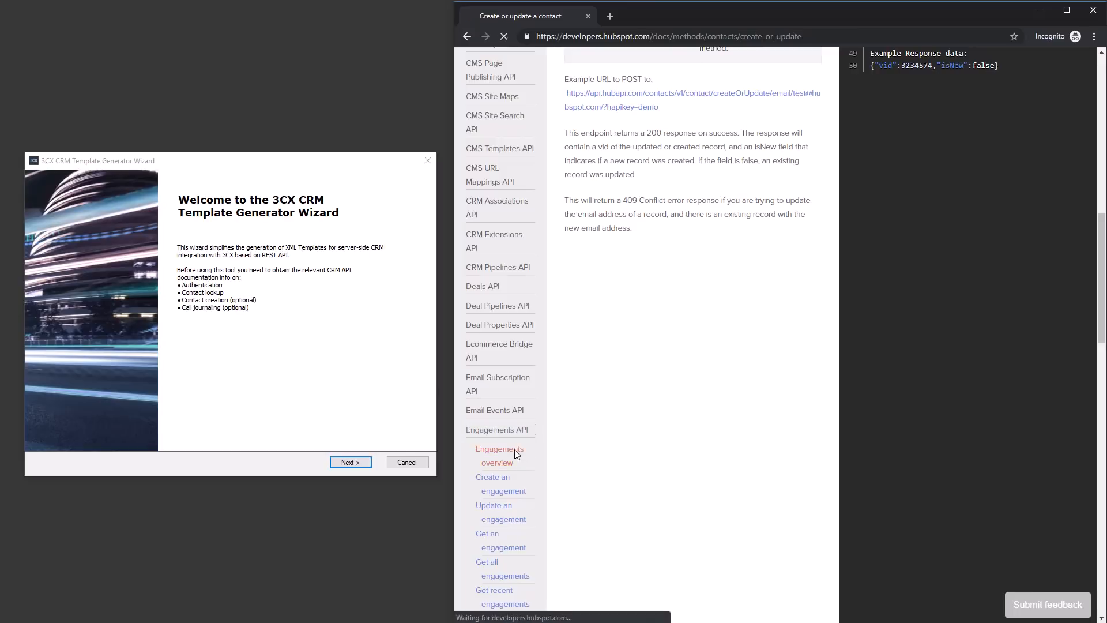
click(500, 455)
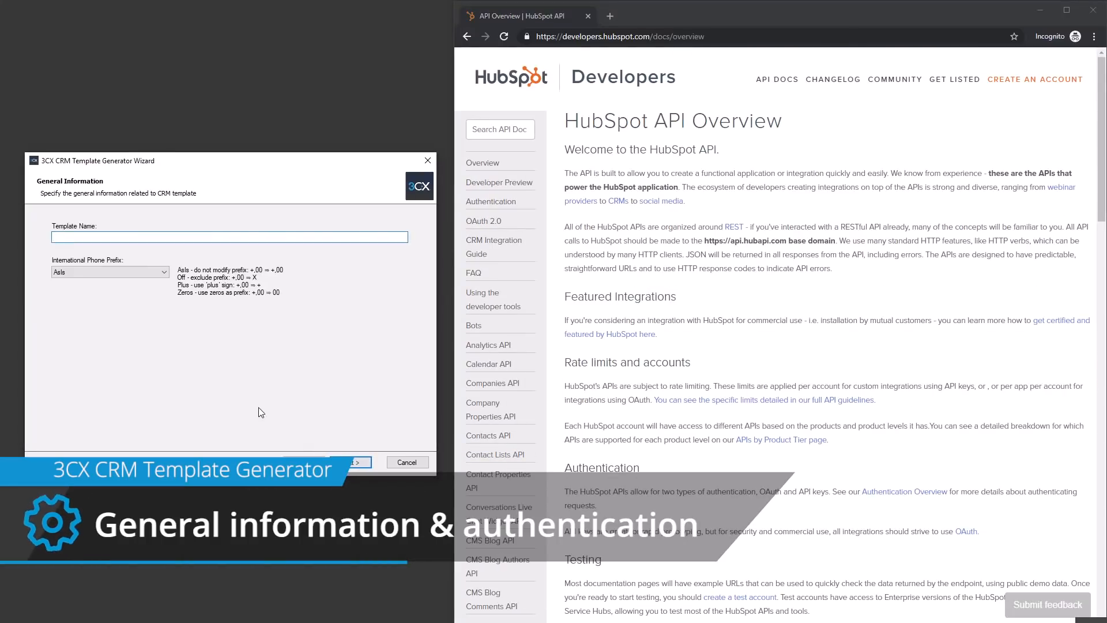
Step: Name the template HubSpot and use OAuth2 with HubSpot endpoints and 'contacts timeline' scope
text(HubSpot)
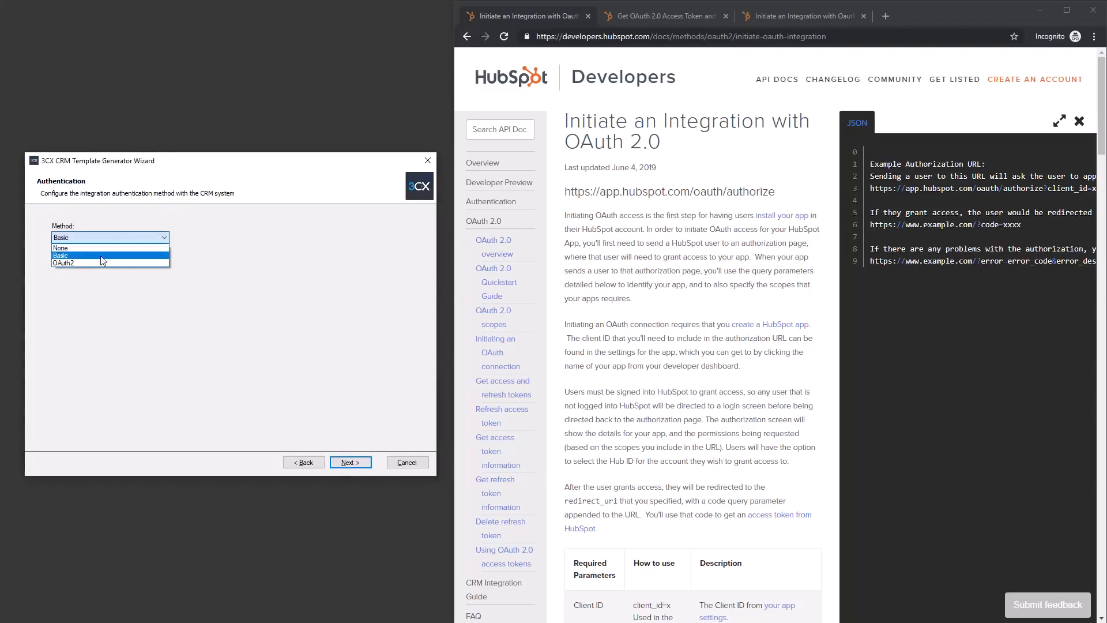
click(64, 263)
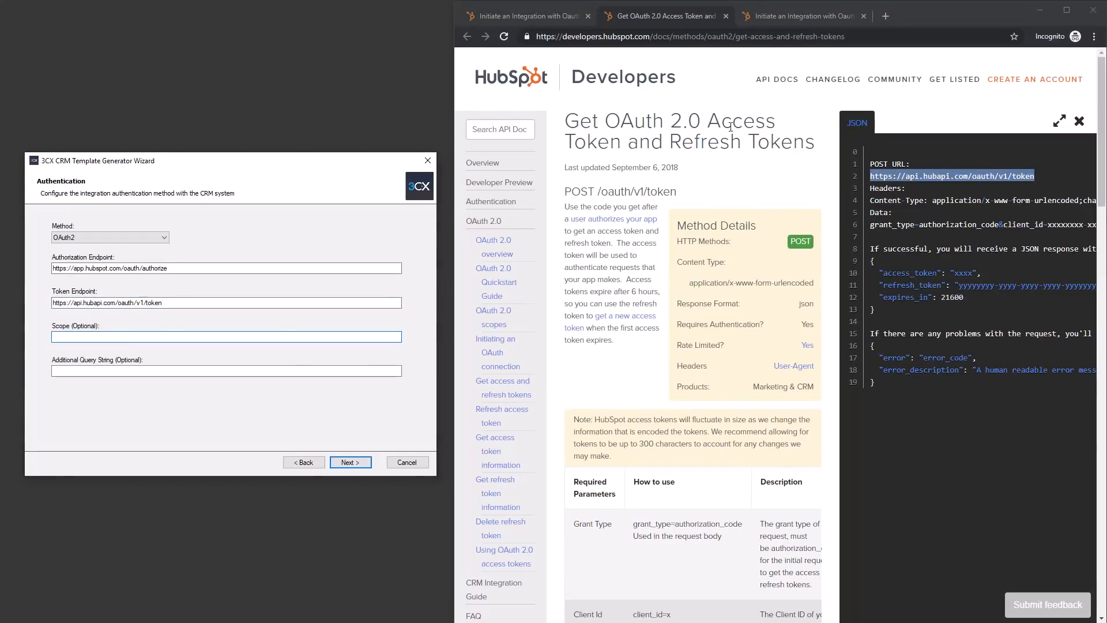
click(802, 15)
text(contacts timeline)
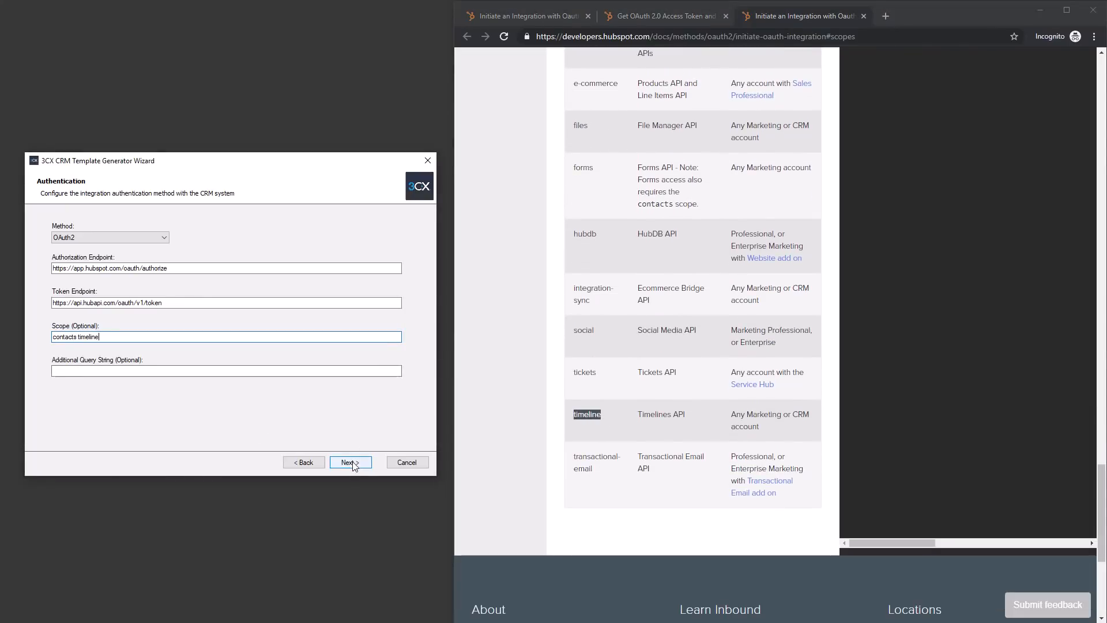
click(349, 462)
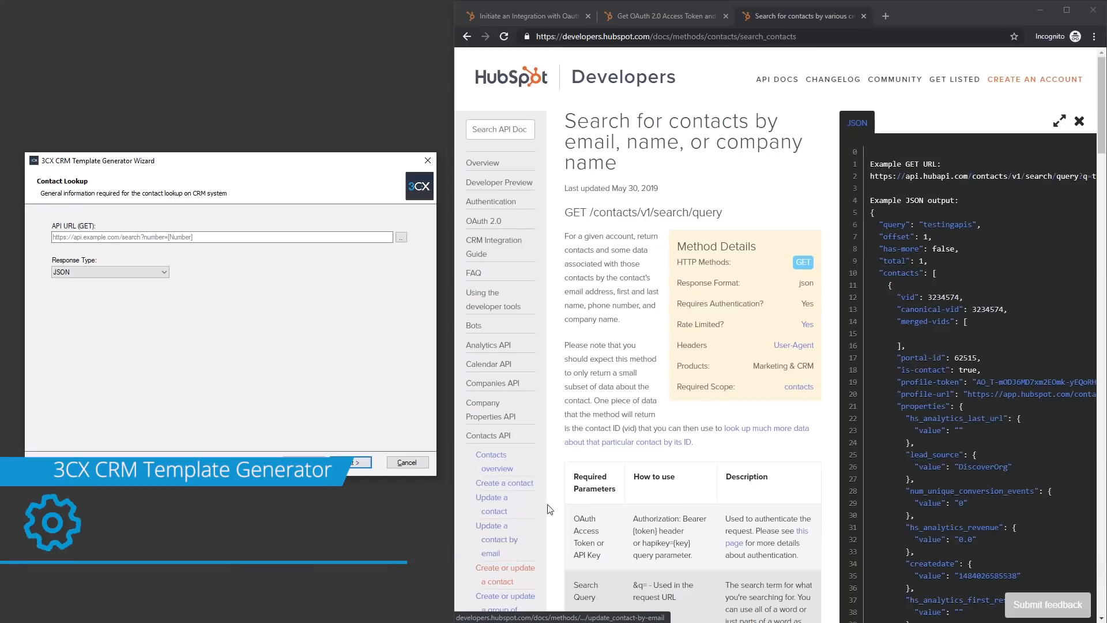
click(1059, 120)
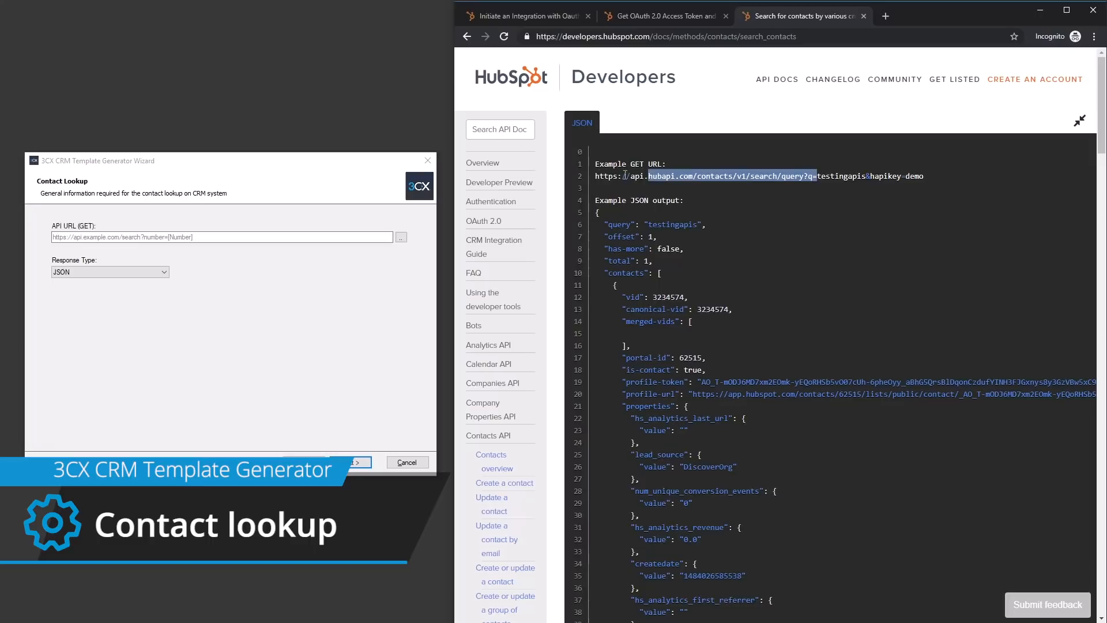
text(https://api.hubapi.com/contacts/v1/search/query?q=)
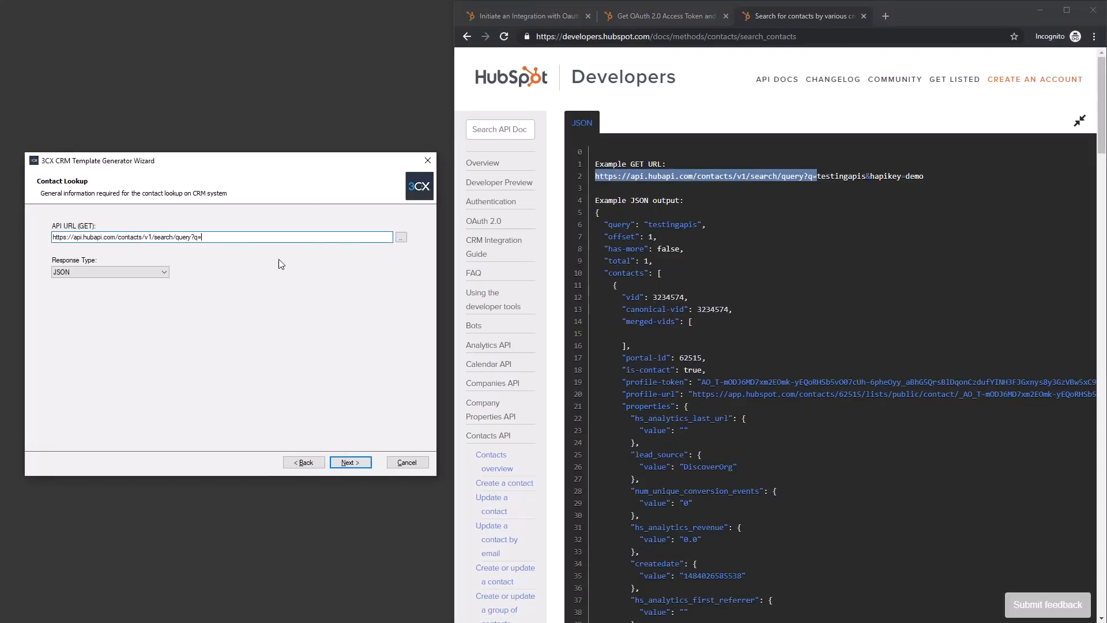
click(400, 236)
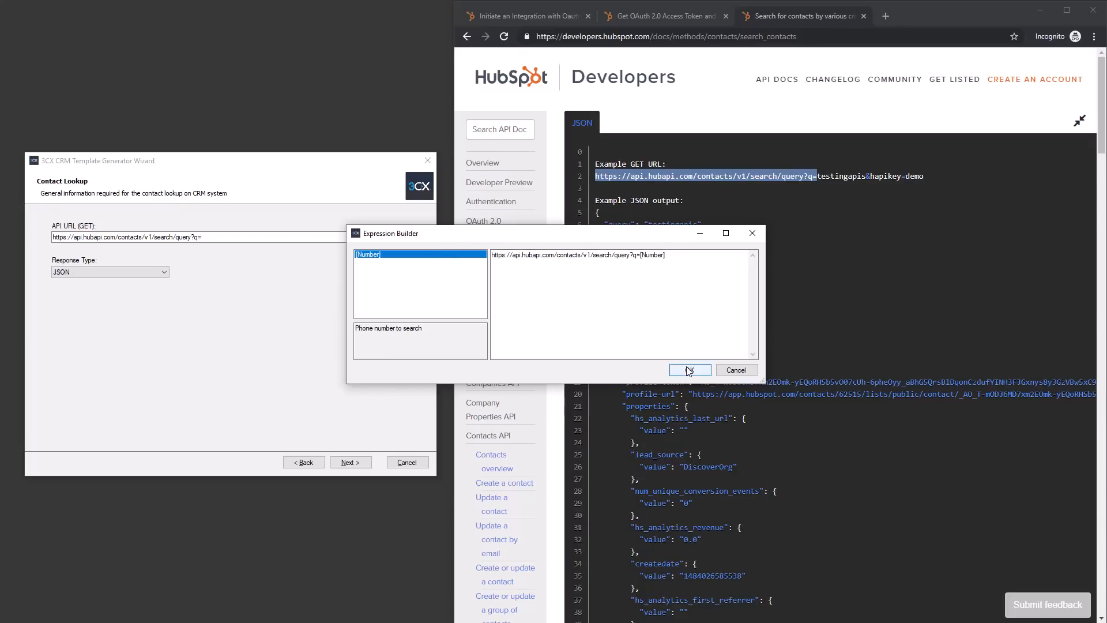
click(690, 370)
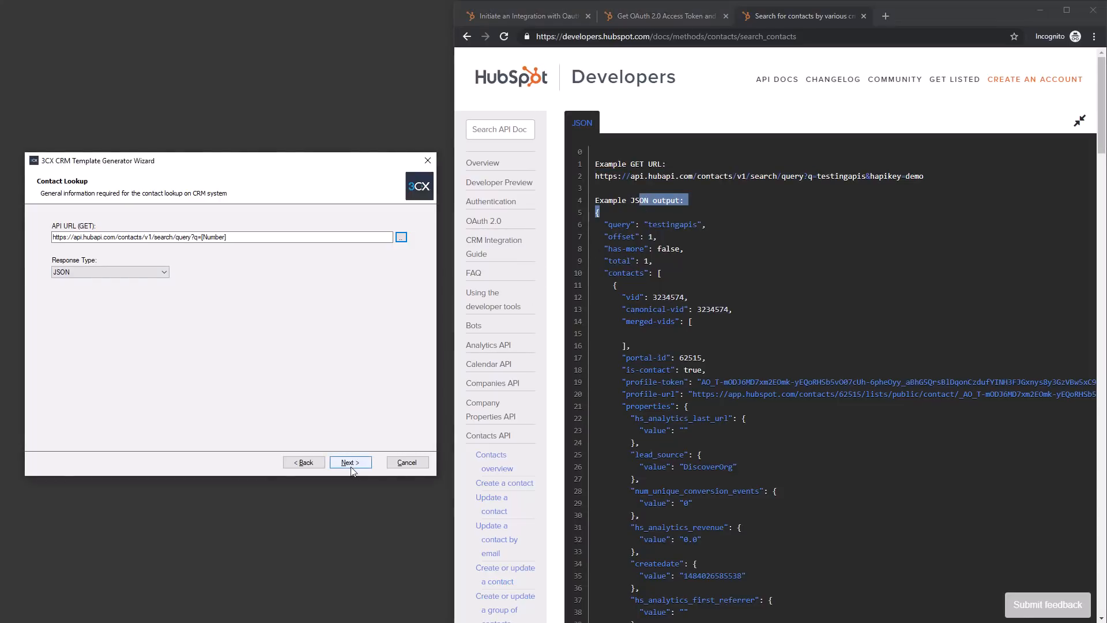
click(350, 462)
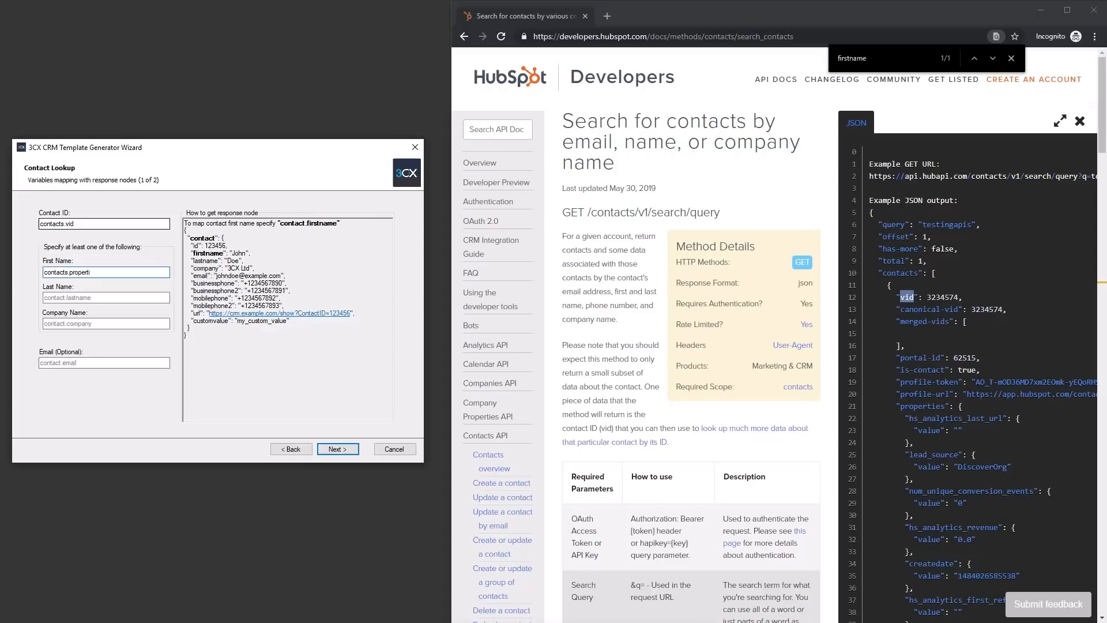
Step: Map contact ID, first/last name, business and mobile phones, and profile URL to contacts.* paths
text(contacts.prop)
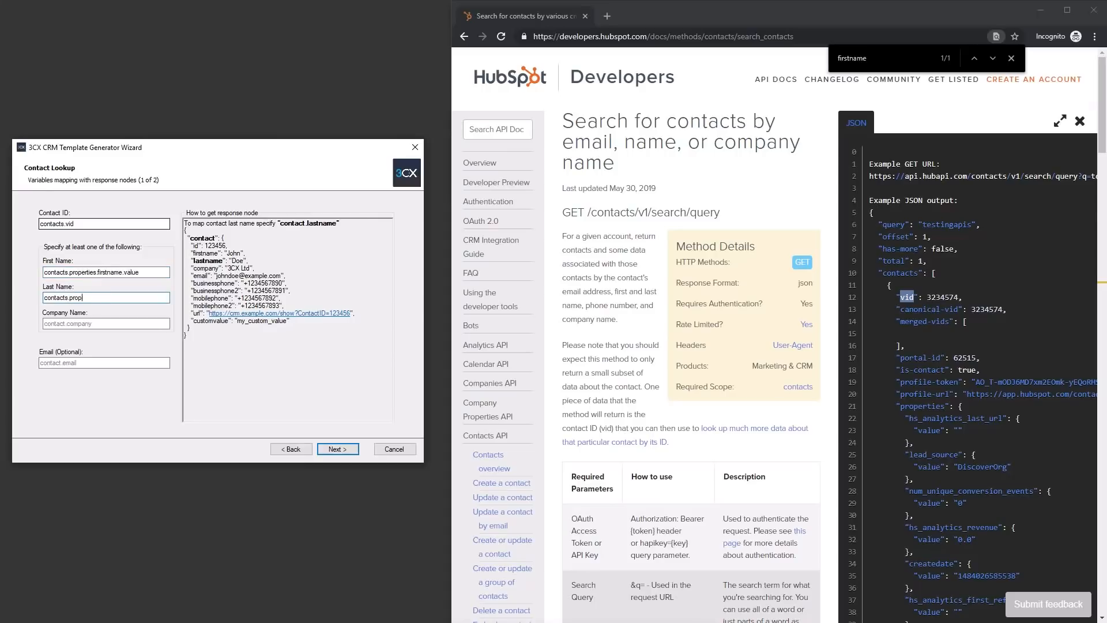
text(contacts.properties.mobilephone.value)
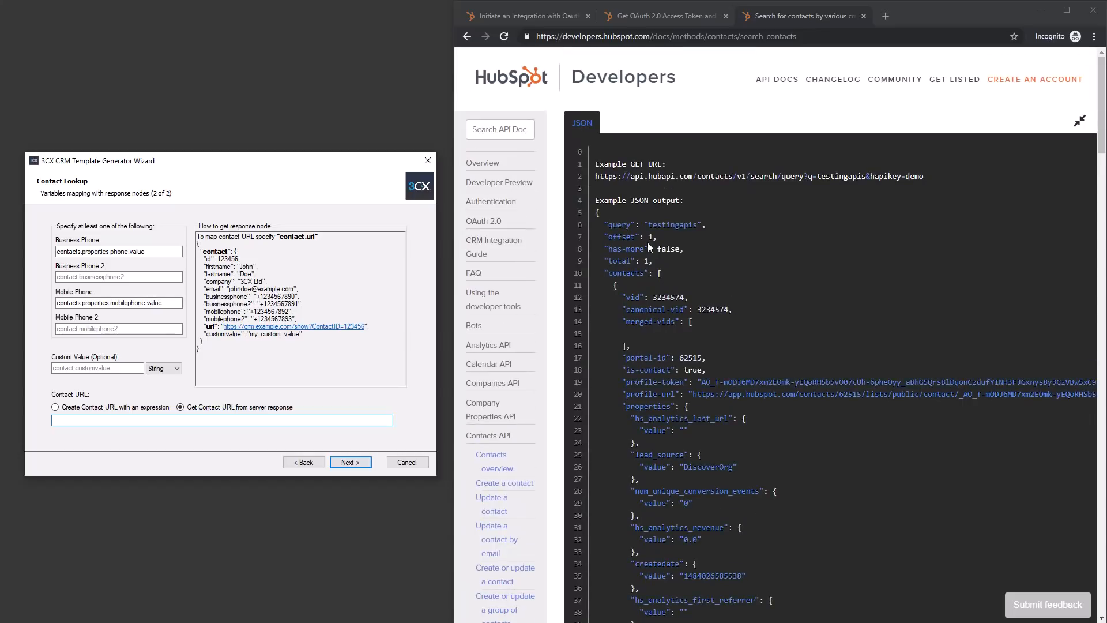
text(c)
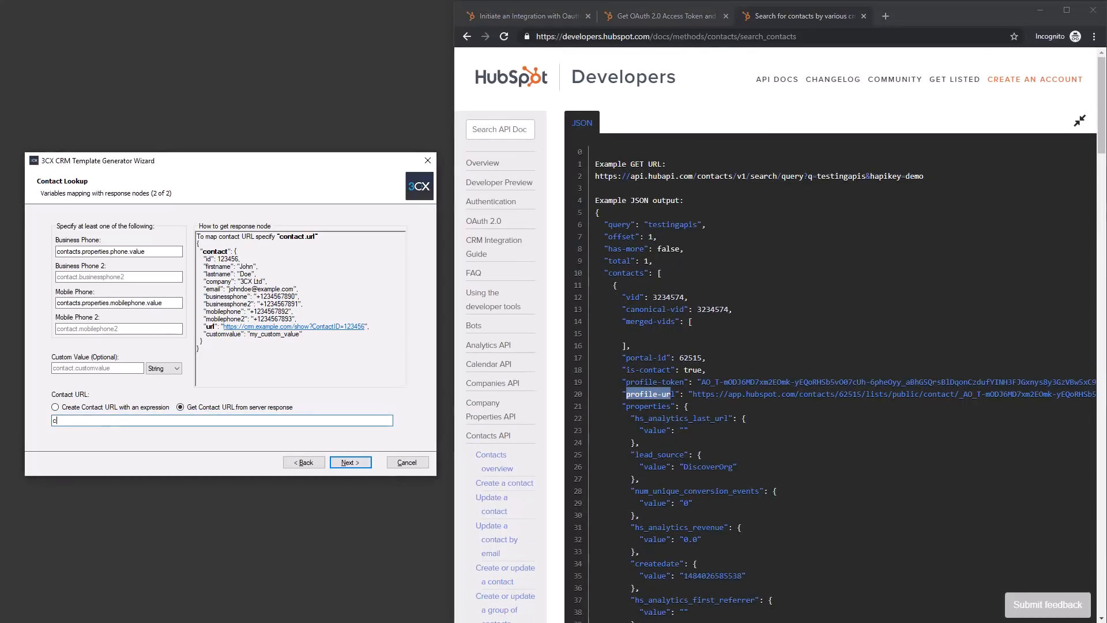
text(contacts.profile-)
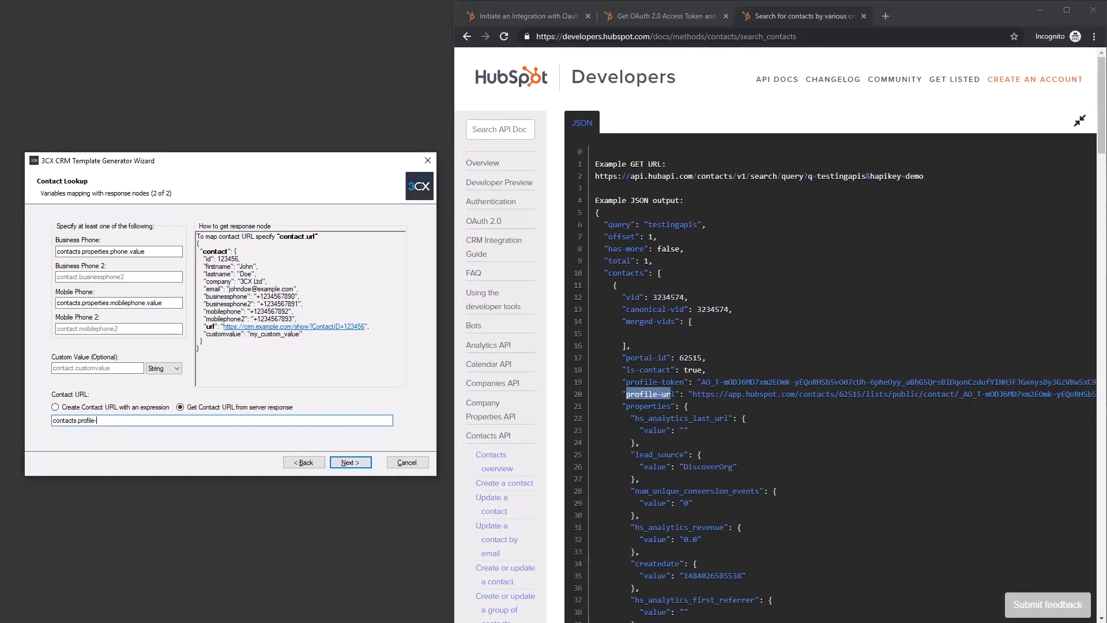
click(351, 462)
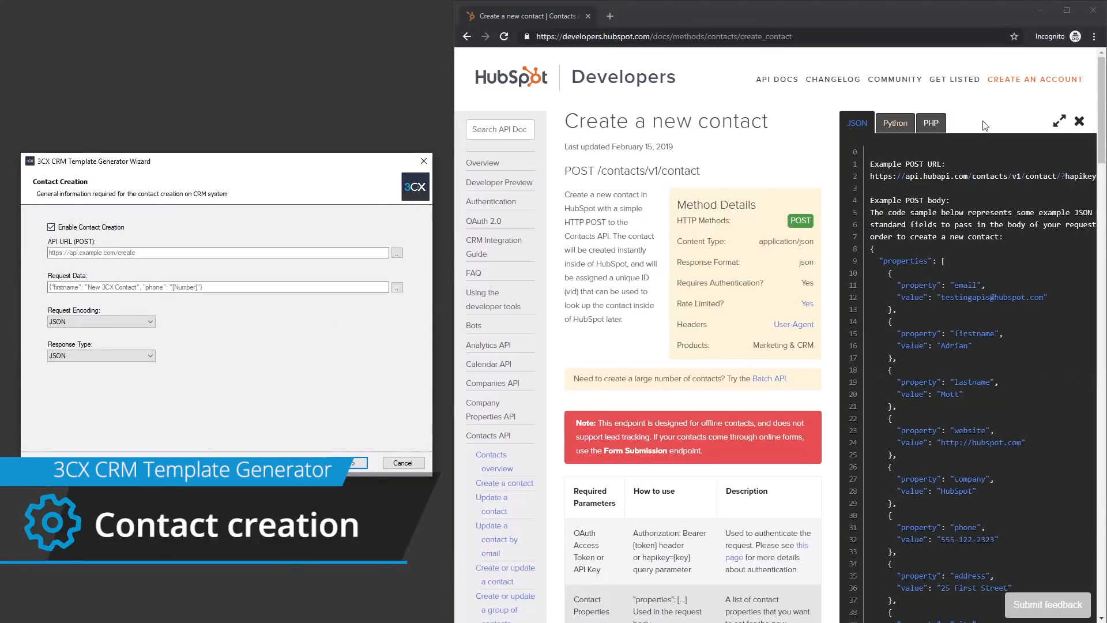
Step: Post new contacts to contacts/v1/contact with a JSON body of first name, last name and [Number]
click(1059, 120)
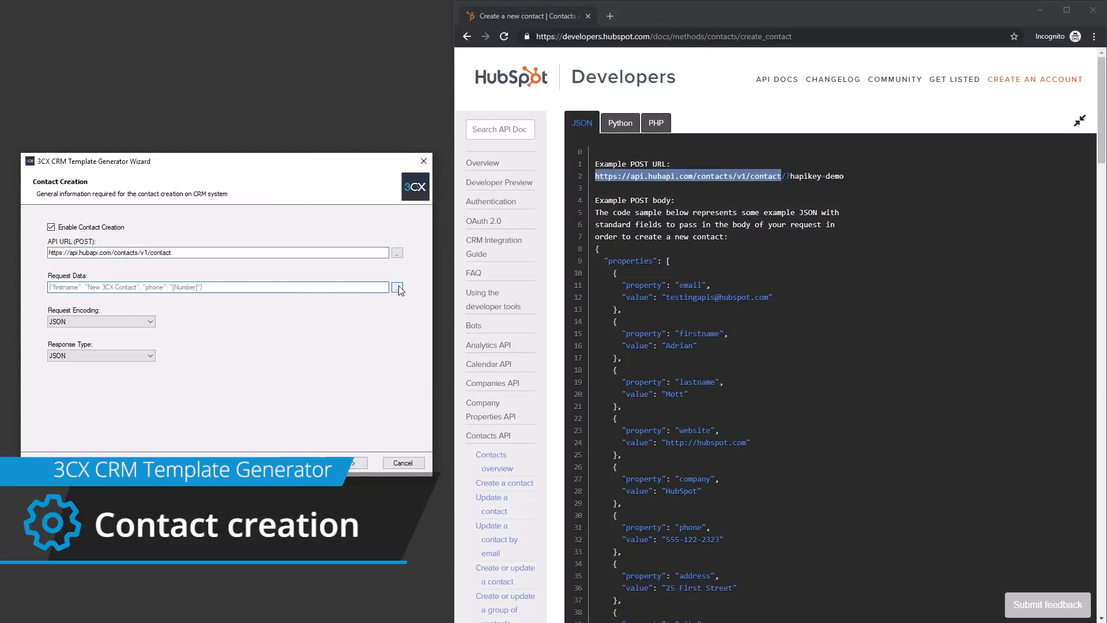
click(397, 287)
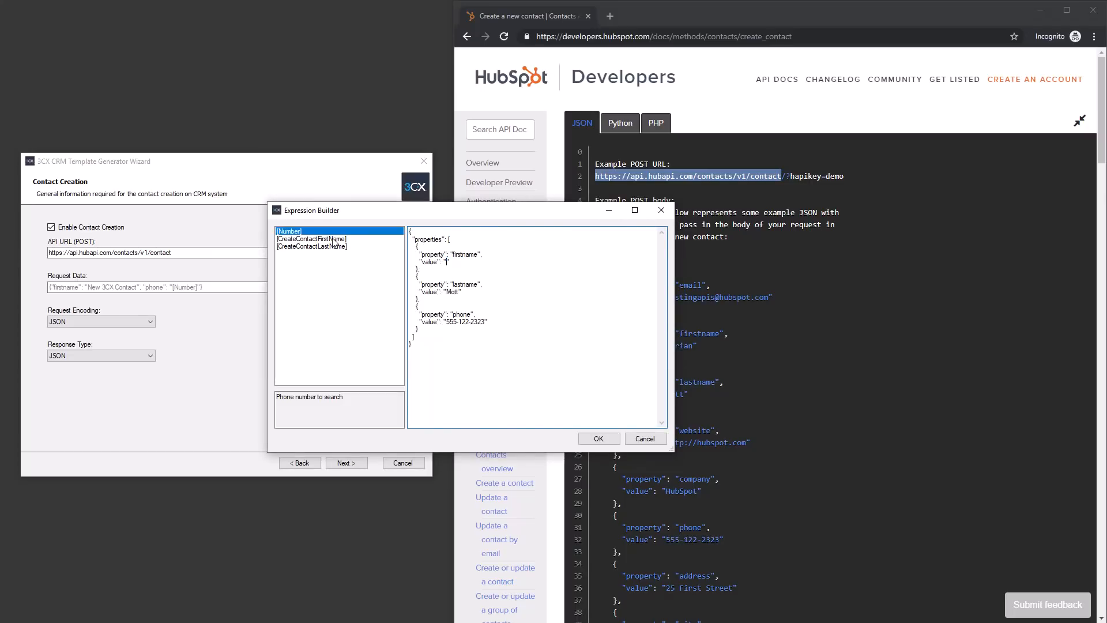
click(312, 246)
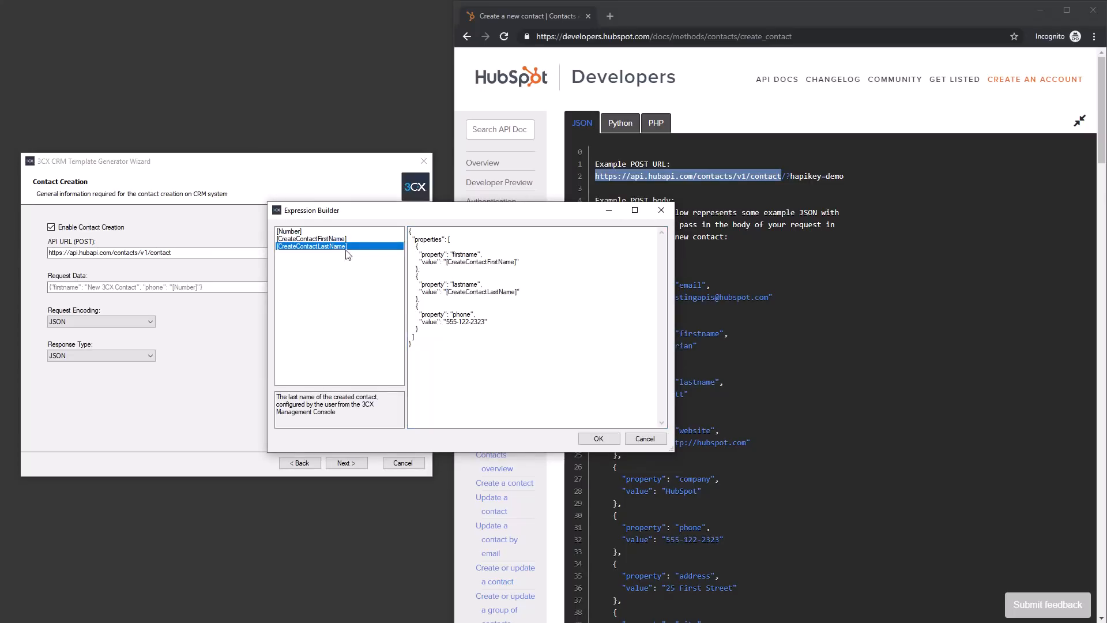
click(289, 231)
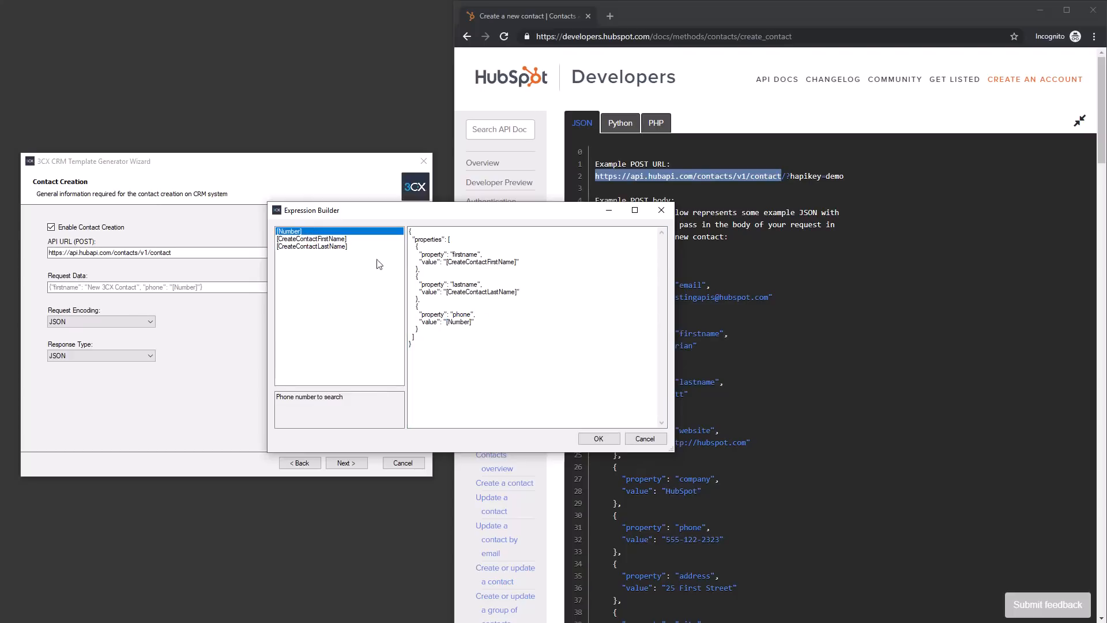
click(597, 438)
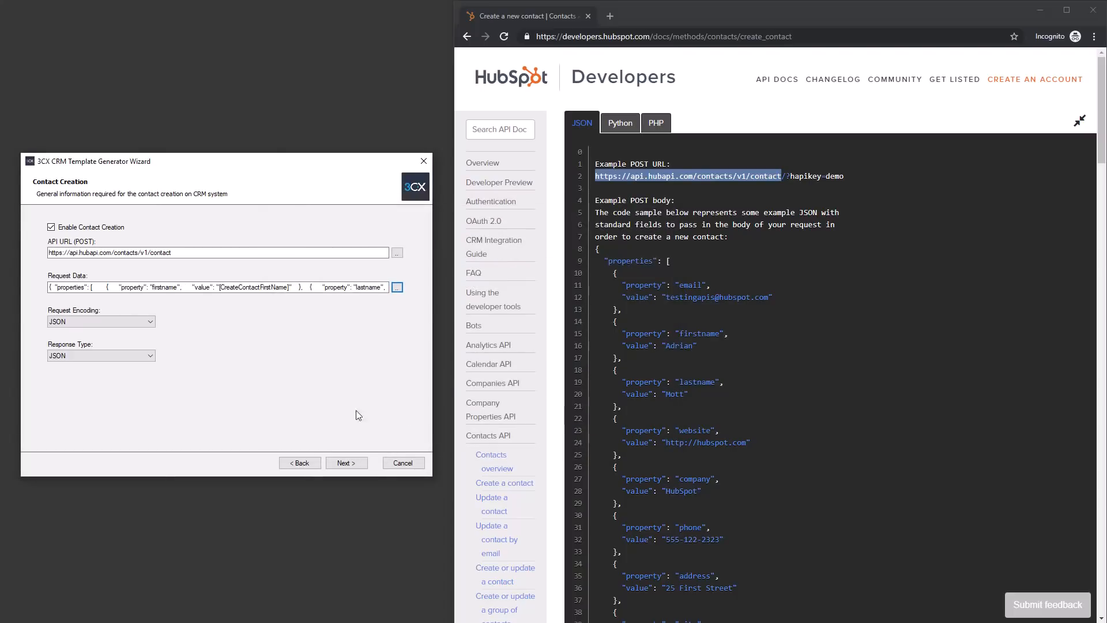
click(346, 463)
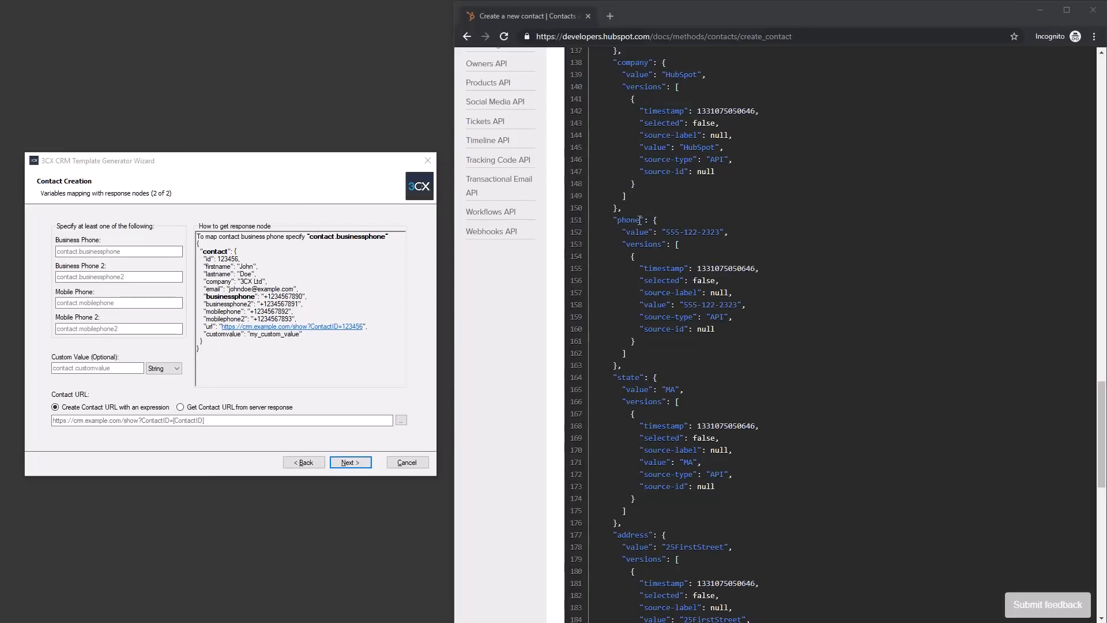
Step: Map the business phone and the portal-id custom value in the response fields
text(proj)
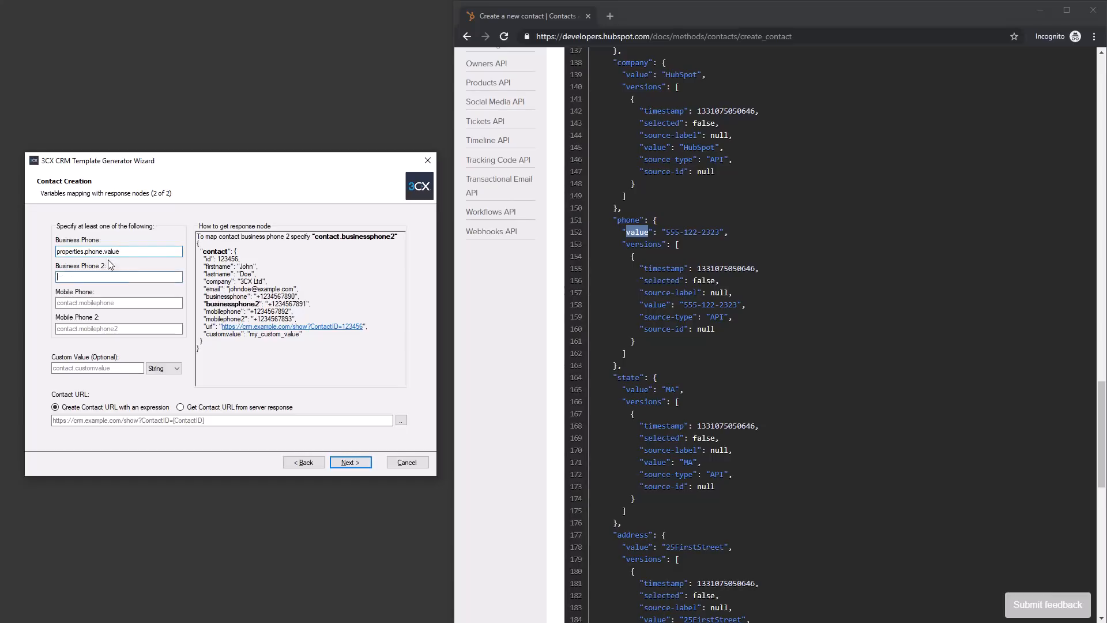
text(portal)
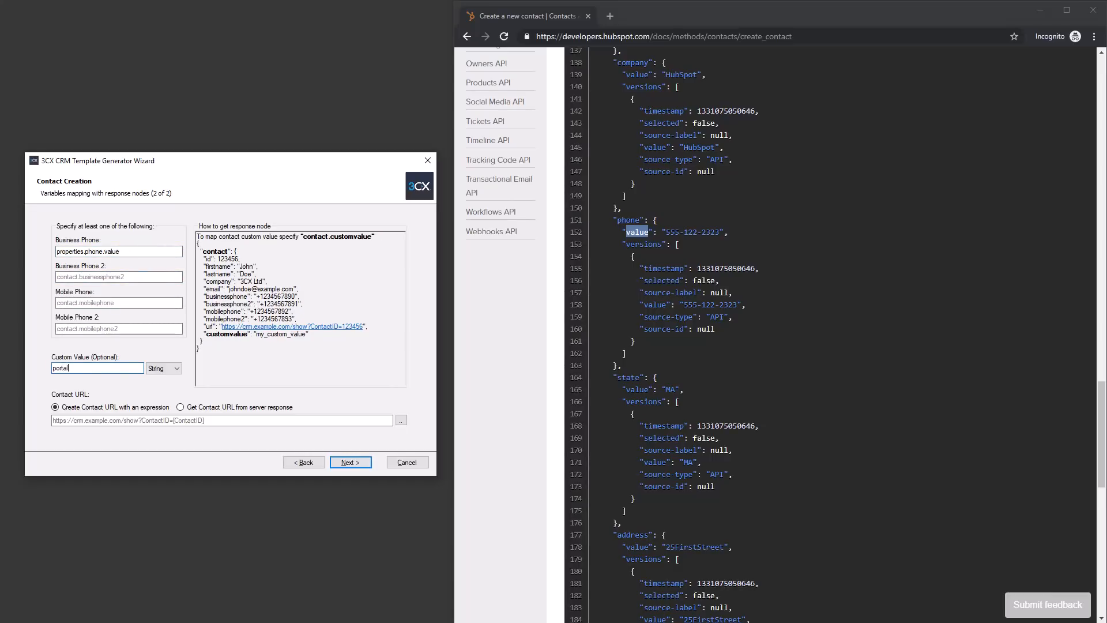
text(-id)
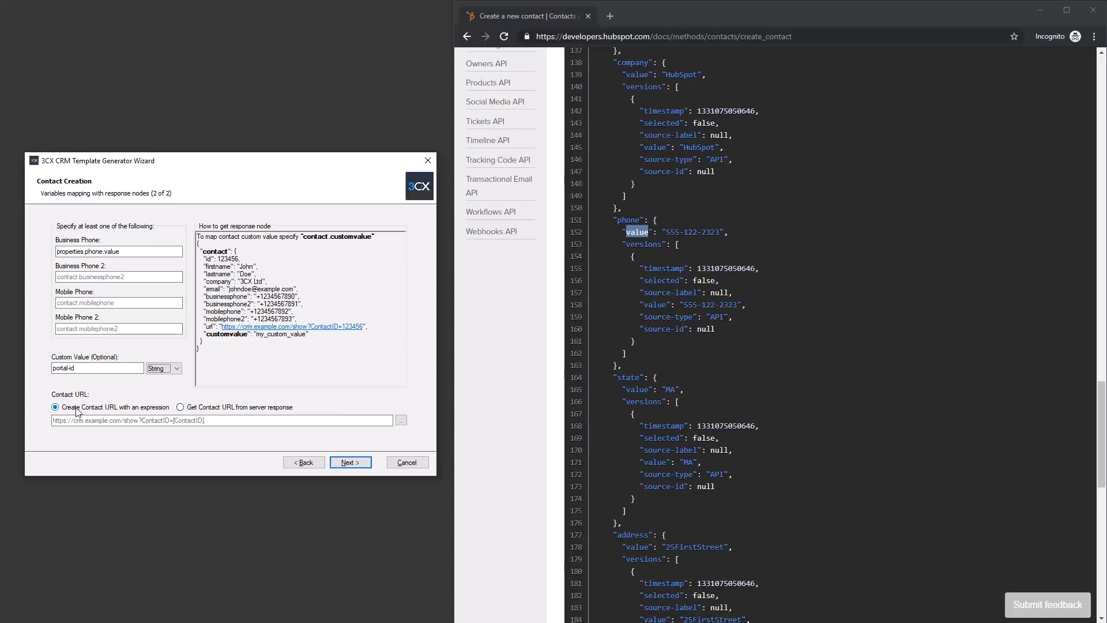
Step: Build the HubSpot contact page URL expression with [CustomValue] and [ContactID]
click(401, 419)
text(https://app.hubspot.com/)
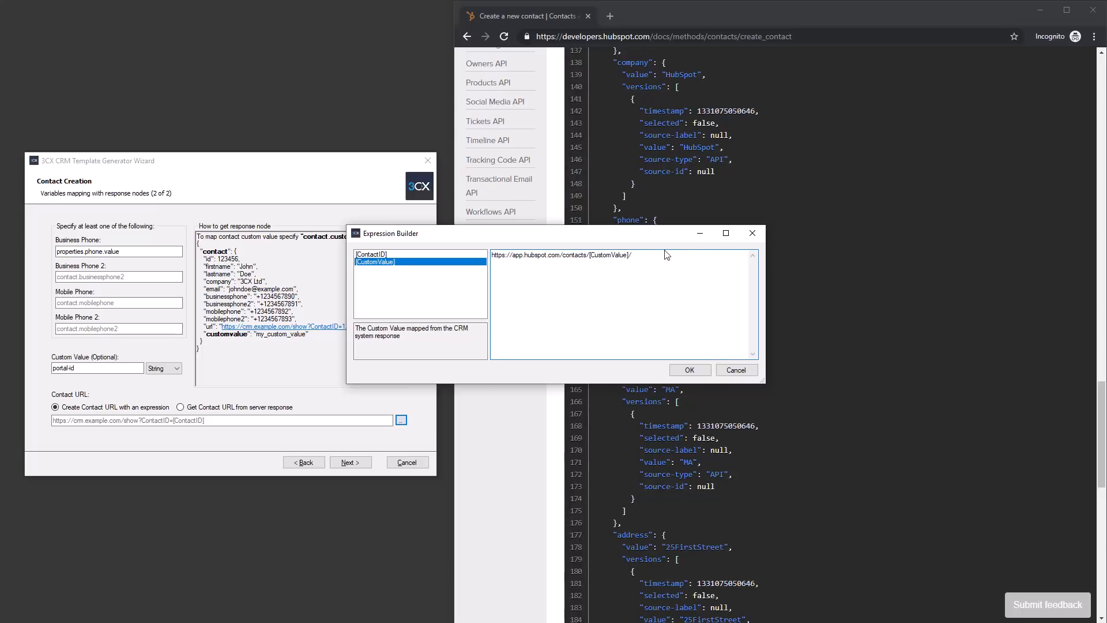
text(contact/)
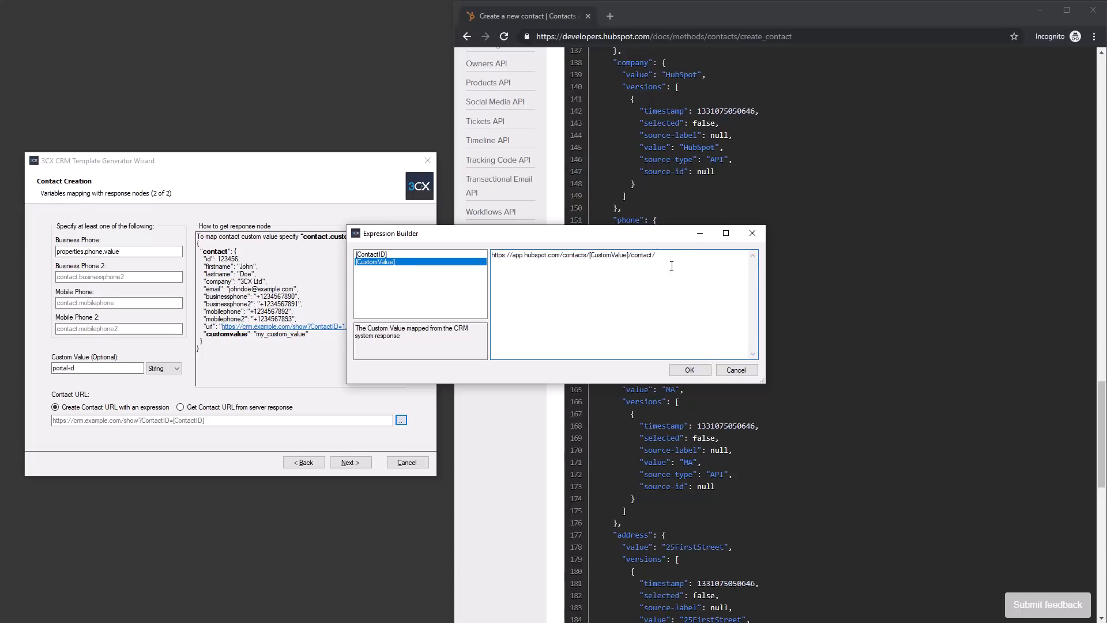
click(689, 369)
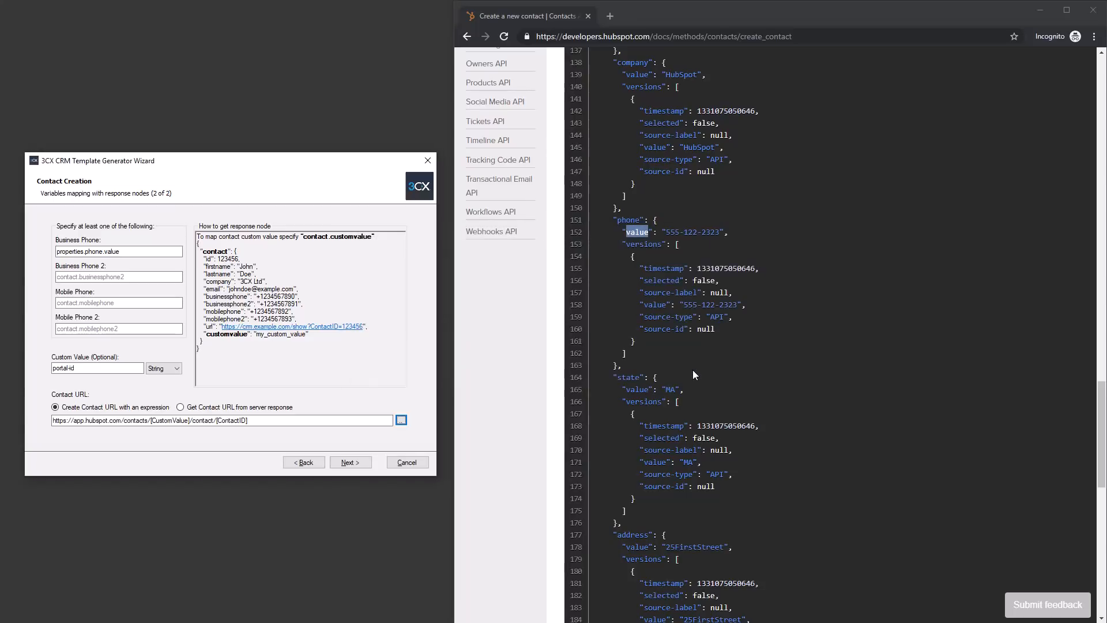
click(350, 462)
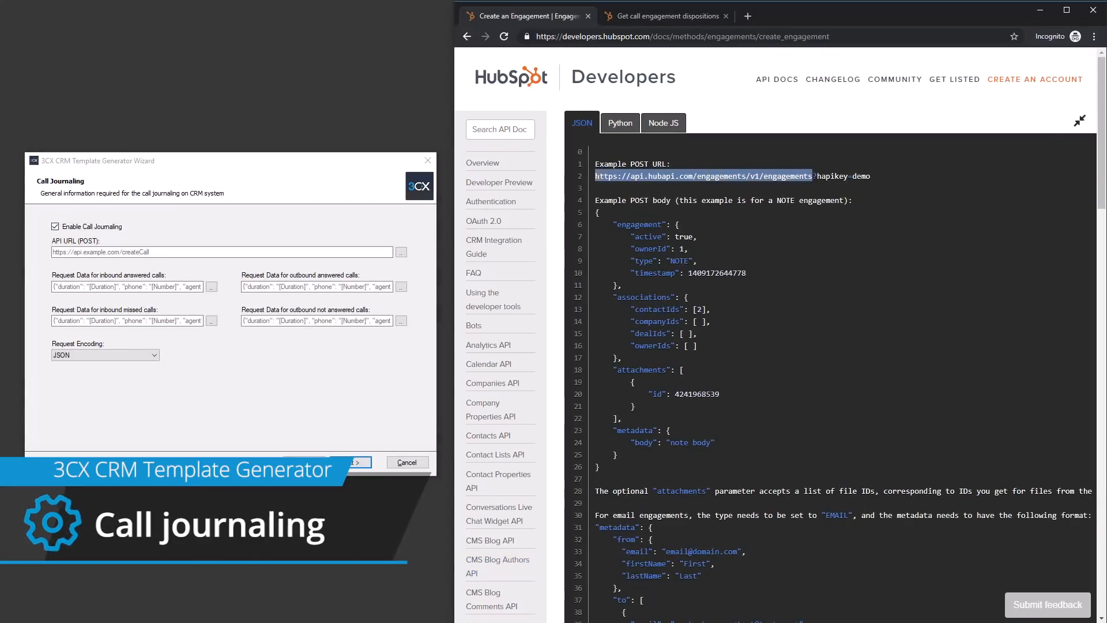
Step: Build the inbound answered call request body, including the duration-in-milliseconds placeholder
click(210, 286)
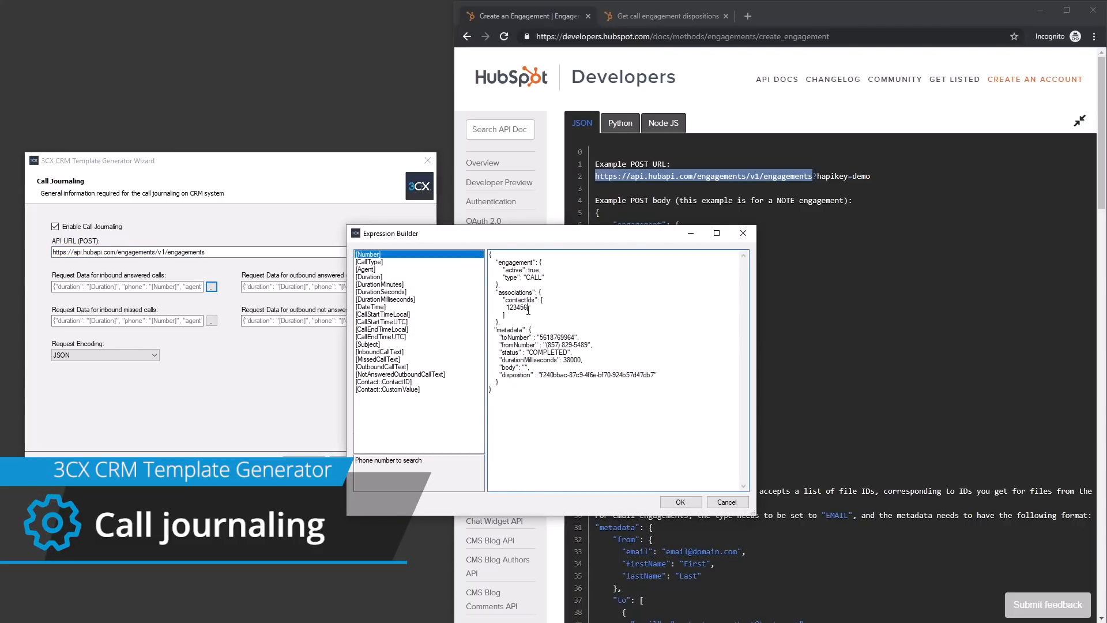
click(387, 382)
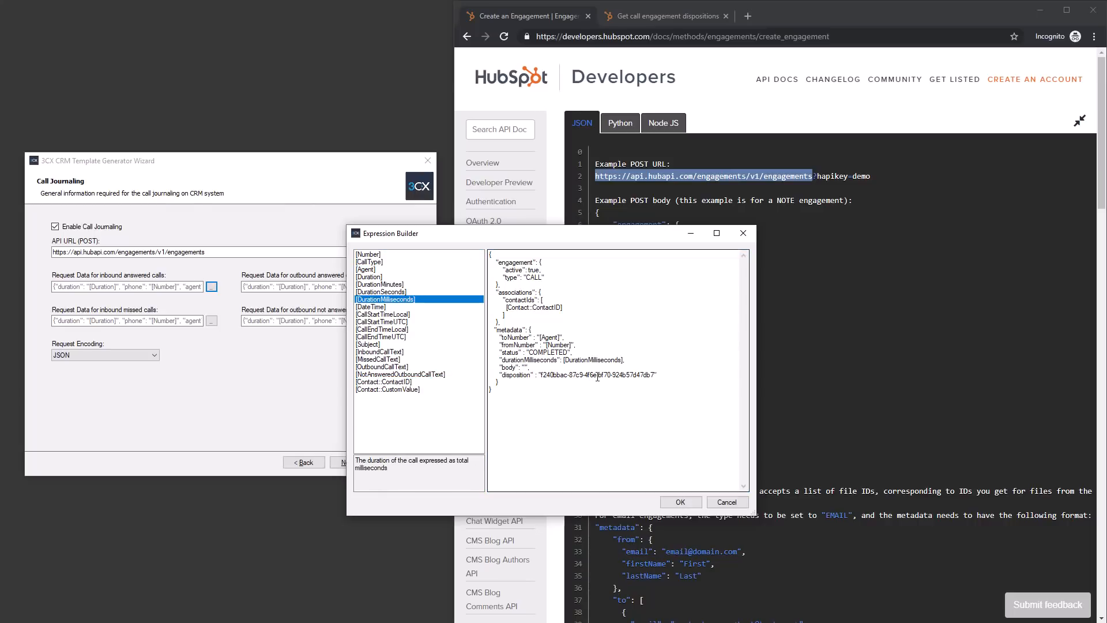
click(369, 344)
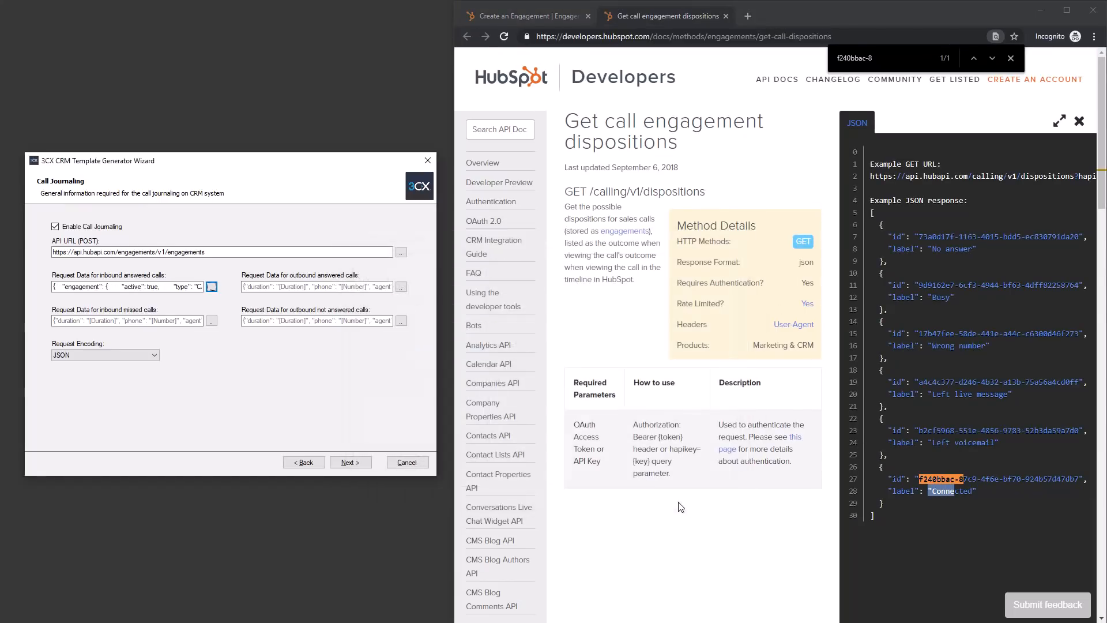
Step: Build request bodies for inbound missed, outbound answered and unanswered outbound calls
click(211, 320)
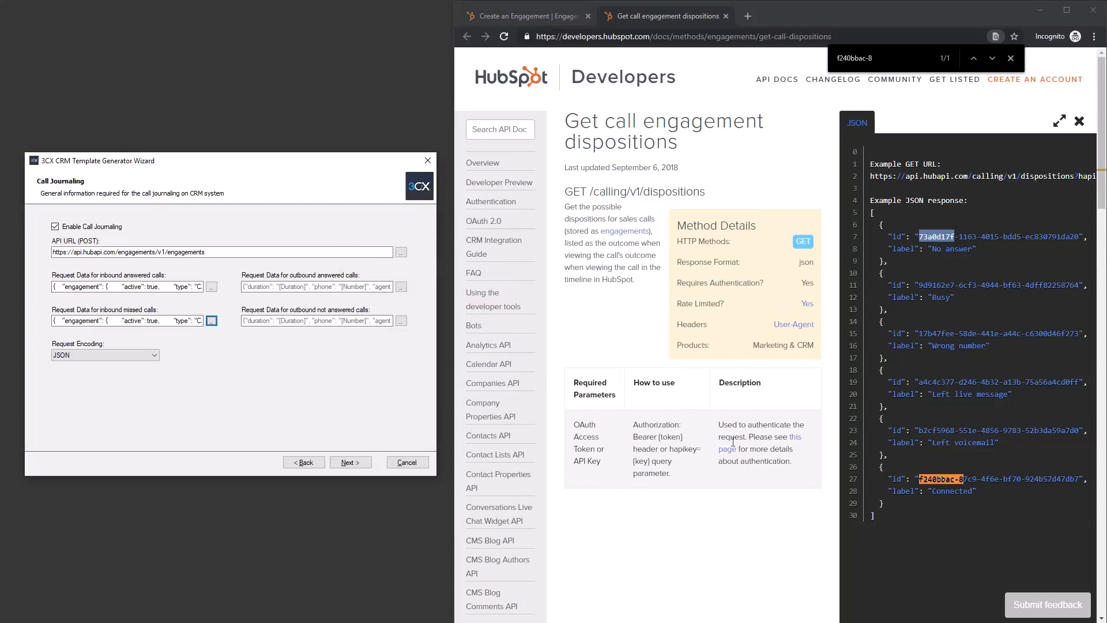
click(211, 320)
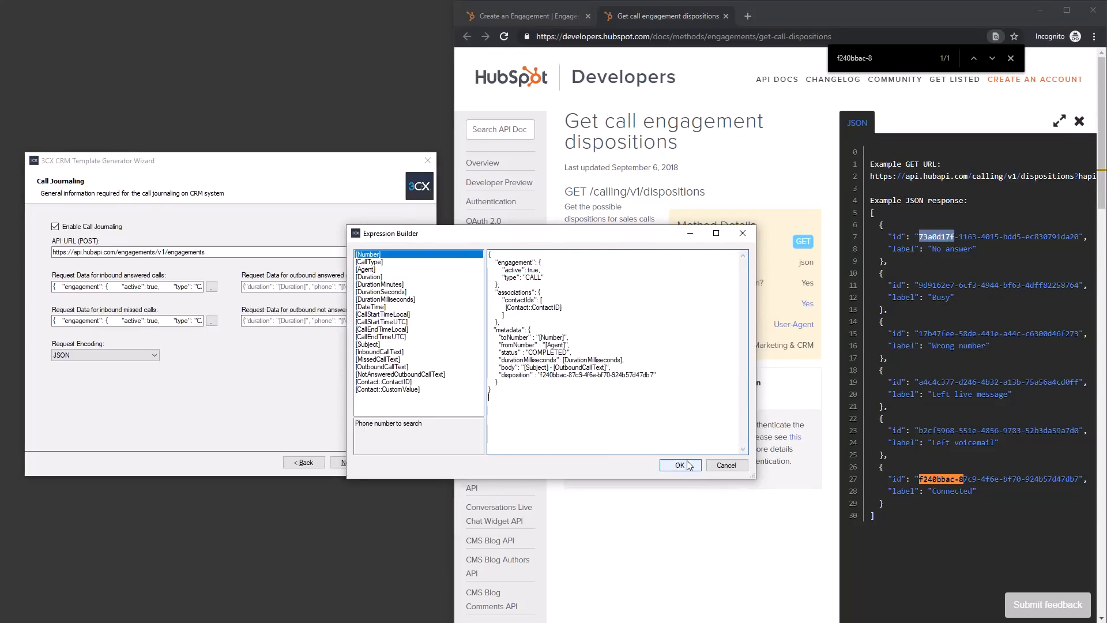
click(680, 465)
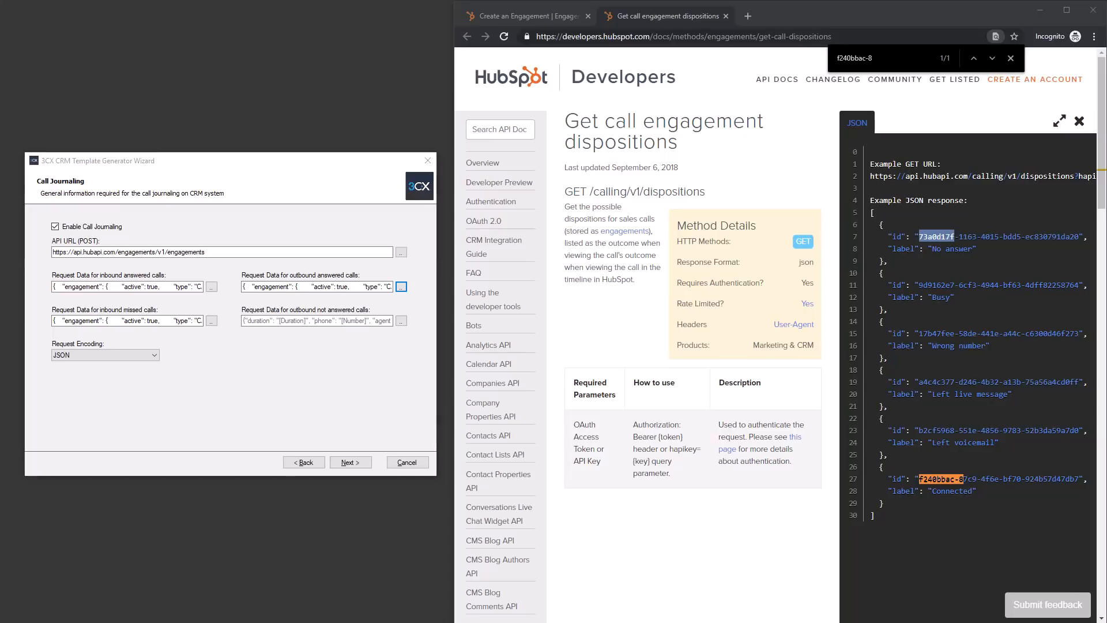
click(402, 286)
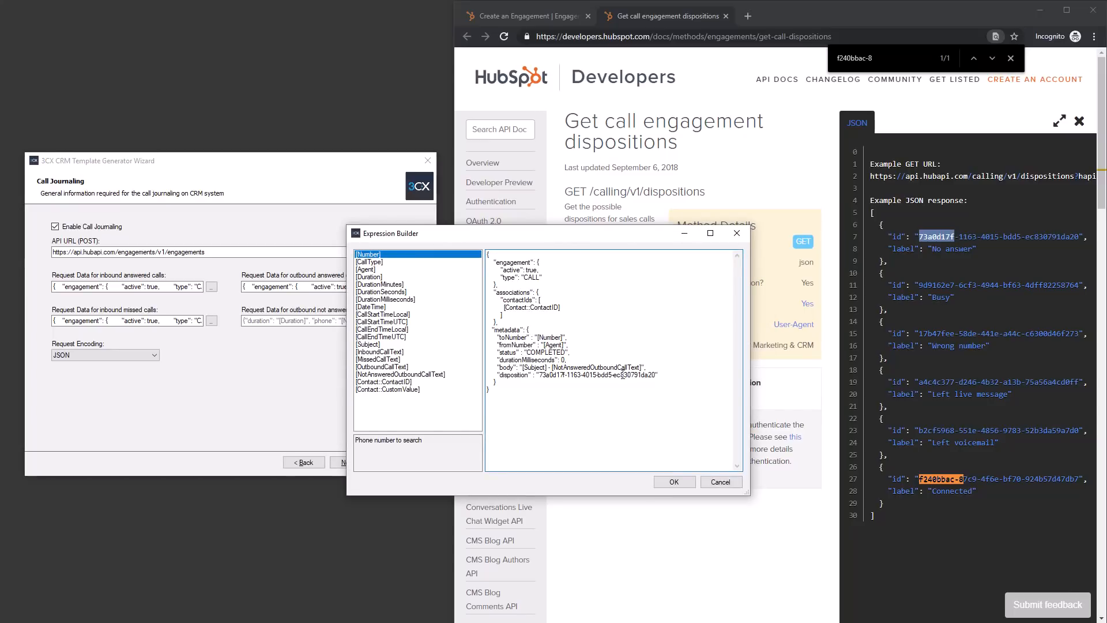
click(674, 481)
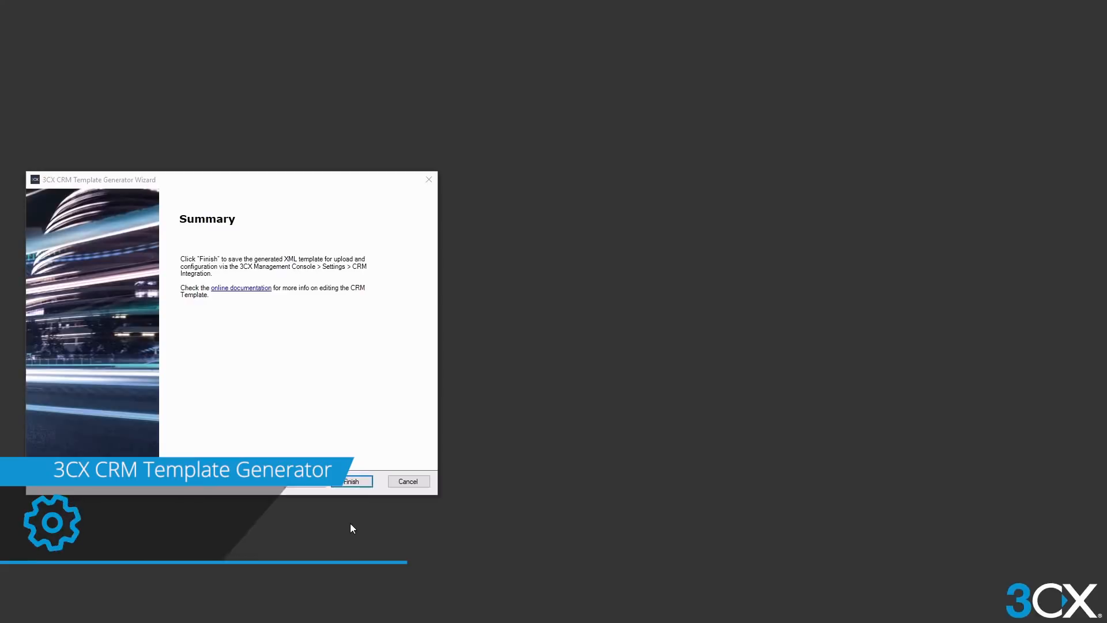
Step: Finish the wizard and save the generated HubSpot XML template
click(351, 481)
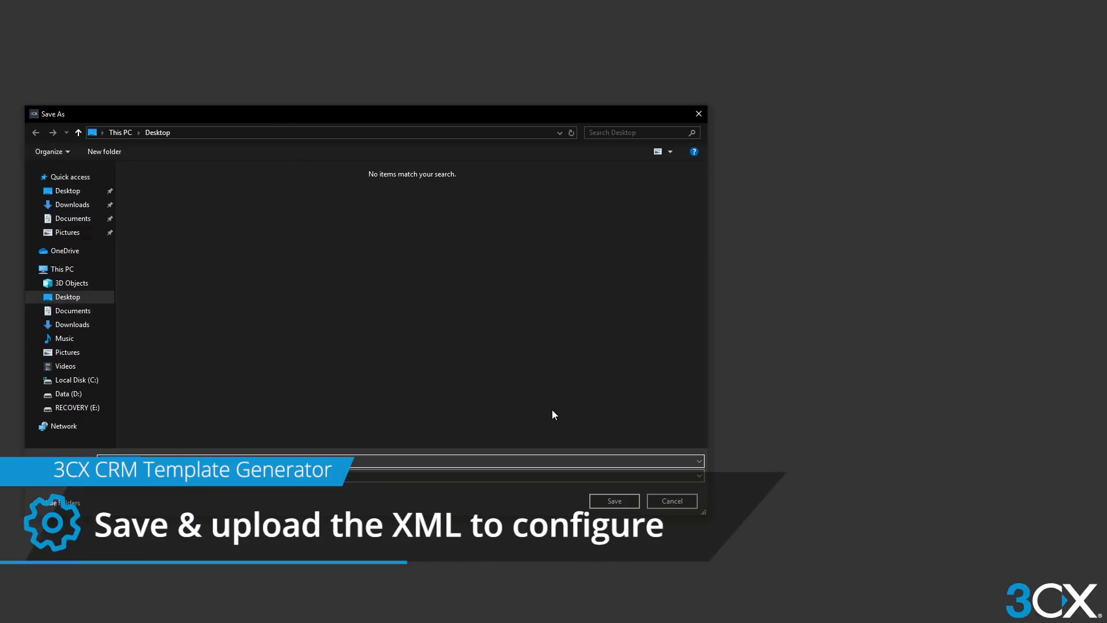
click(613, 501)
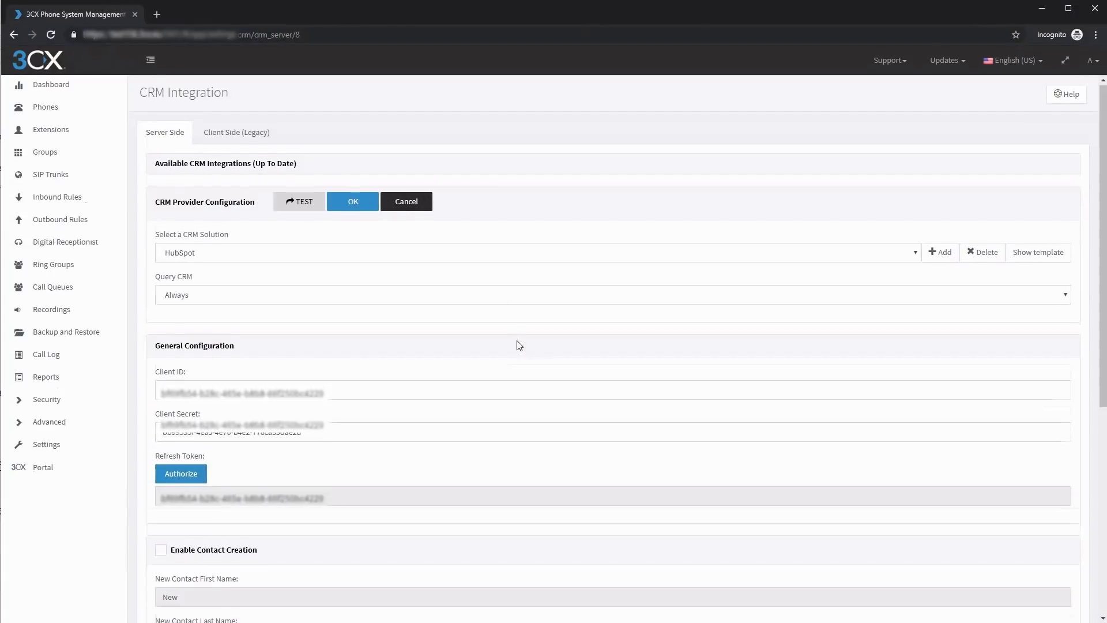
Step: Scroll through the HubSpot CRM integration settings to review them
scroll(down, 3)
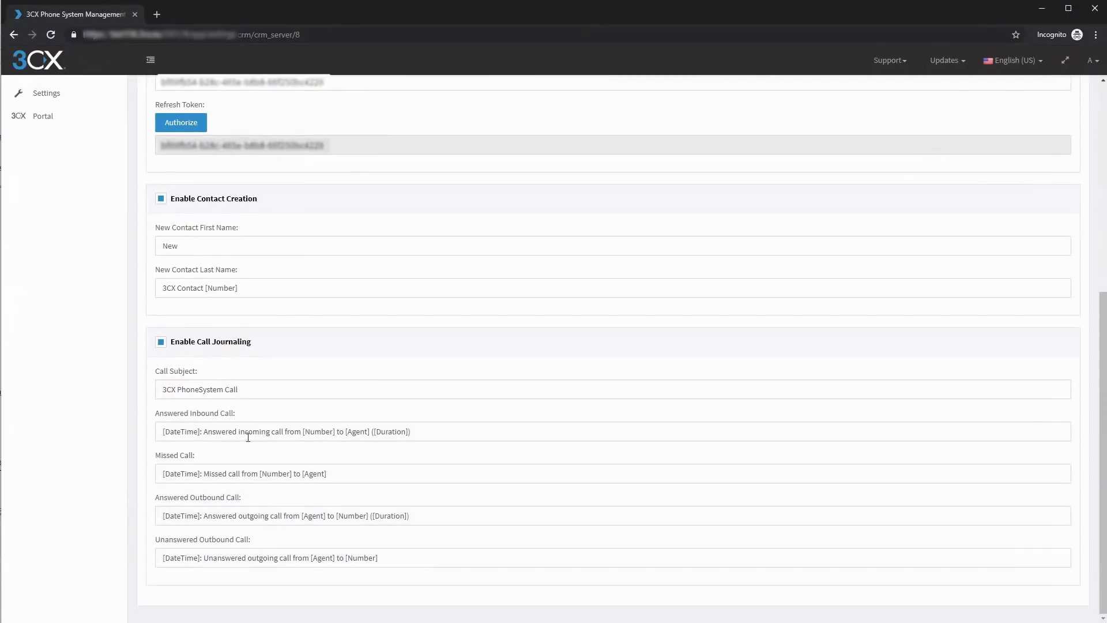